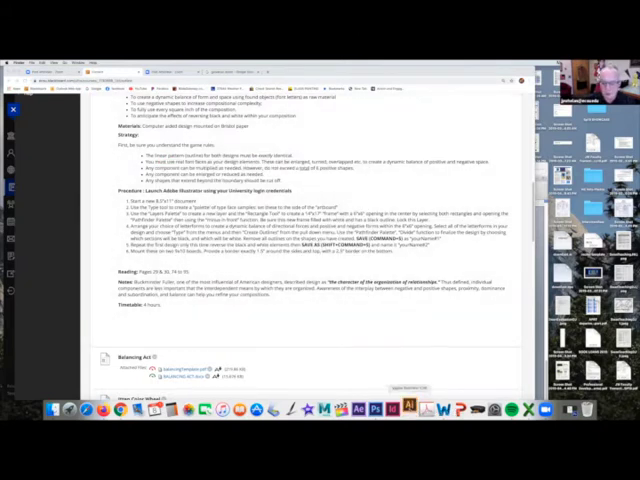
Step: Launch Adobe Illustrator from the Dock so its splash screen loads over the assignment page
click(409, 409)
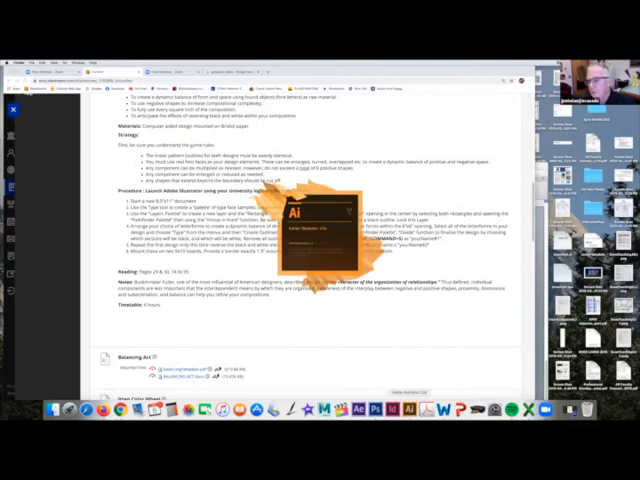